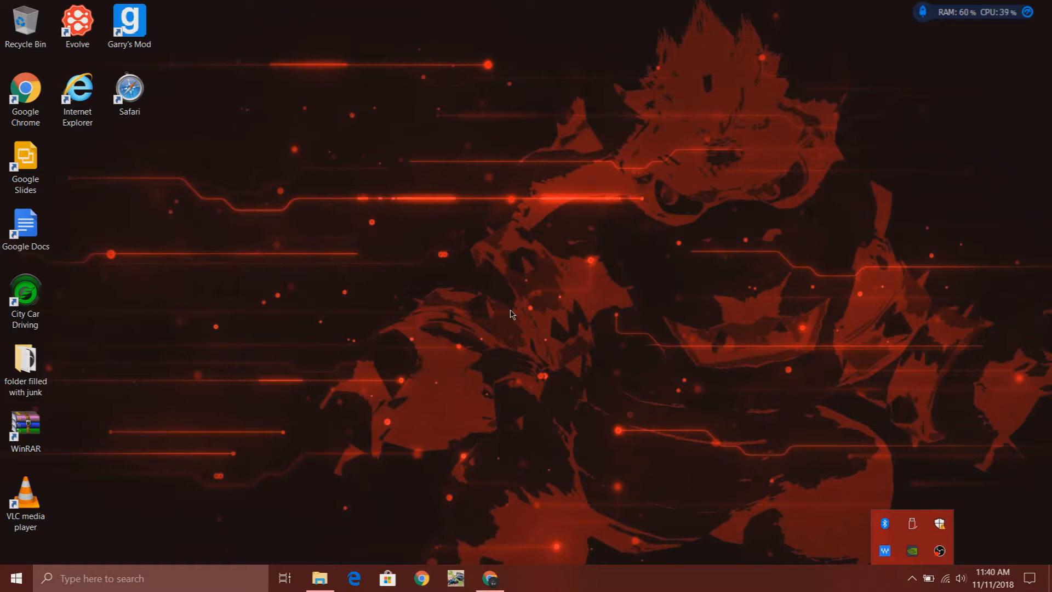
mouse_move(486, 401)
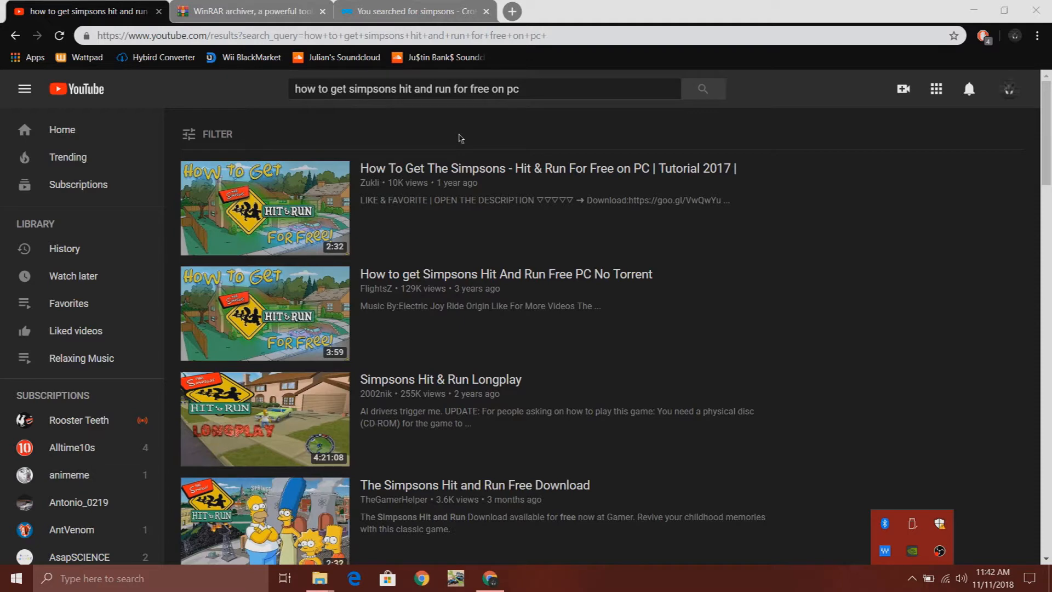
mouse_move(264, 208)
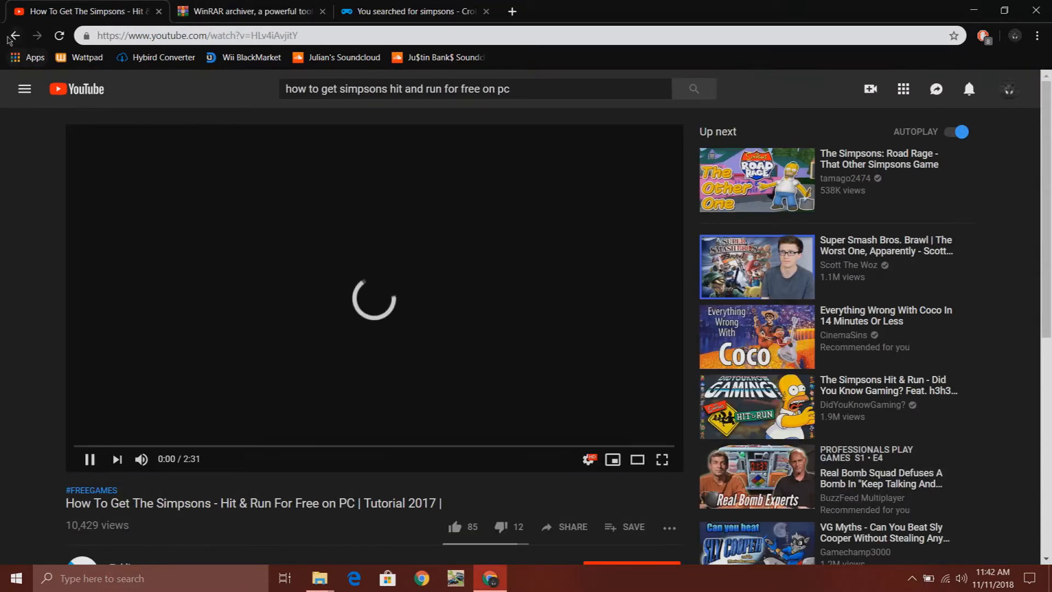
Step: Go back to the YouTube tutorial results, then switch to the Crohasit search results tab
click(14, 36)
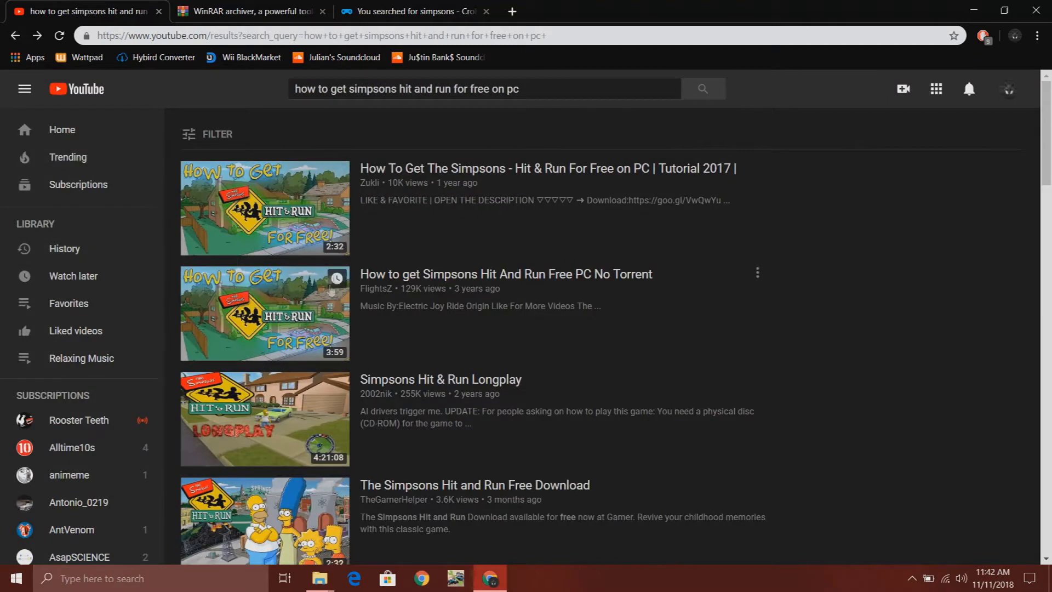
mouse_move(264, 313)
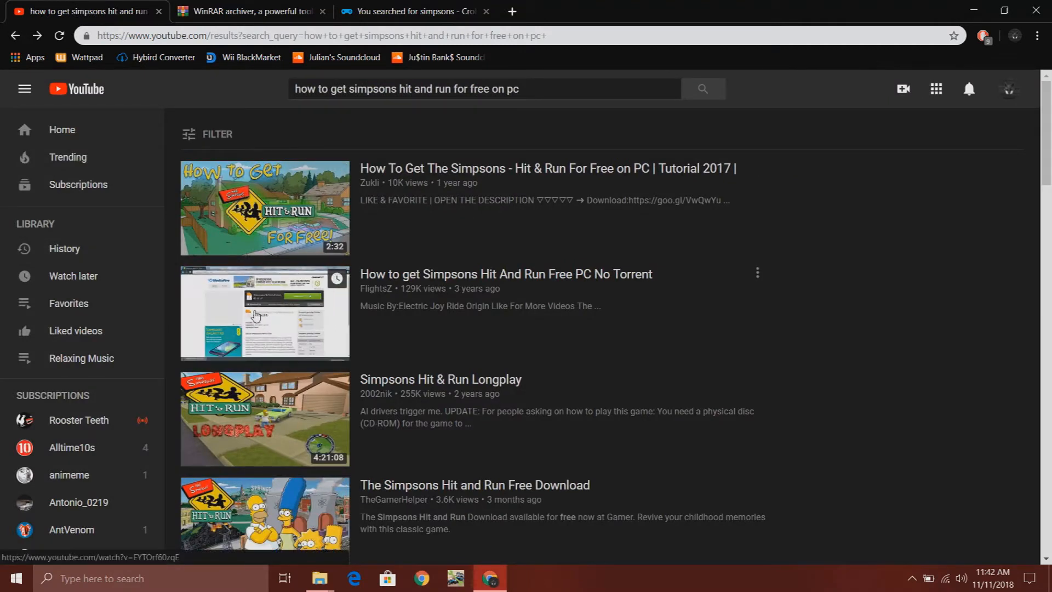
mouse_move(264, 313)
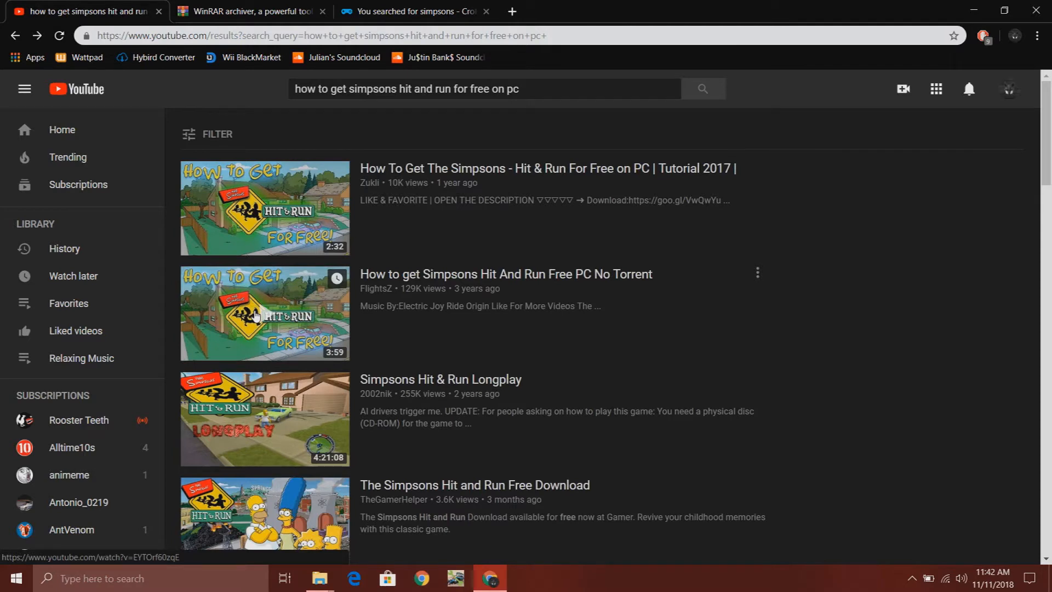
mouse_move(257, 294)
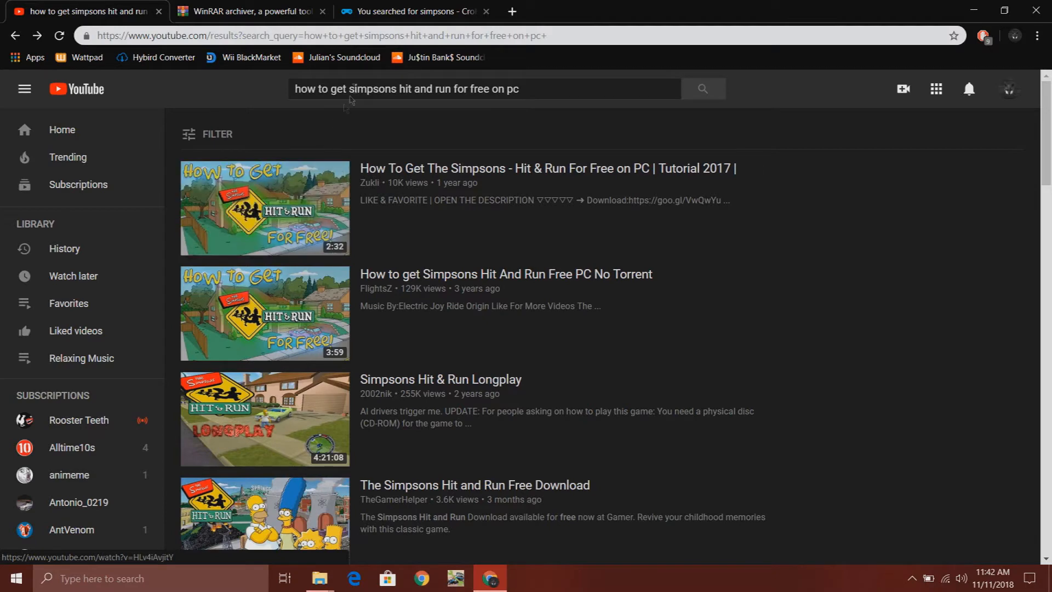
click(409, 11)
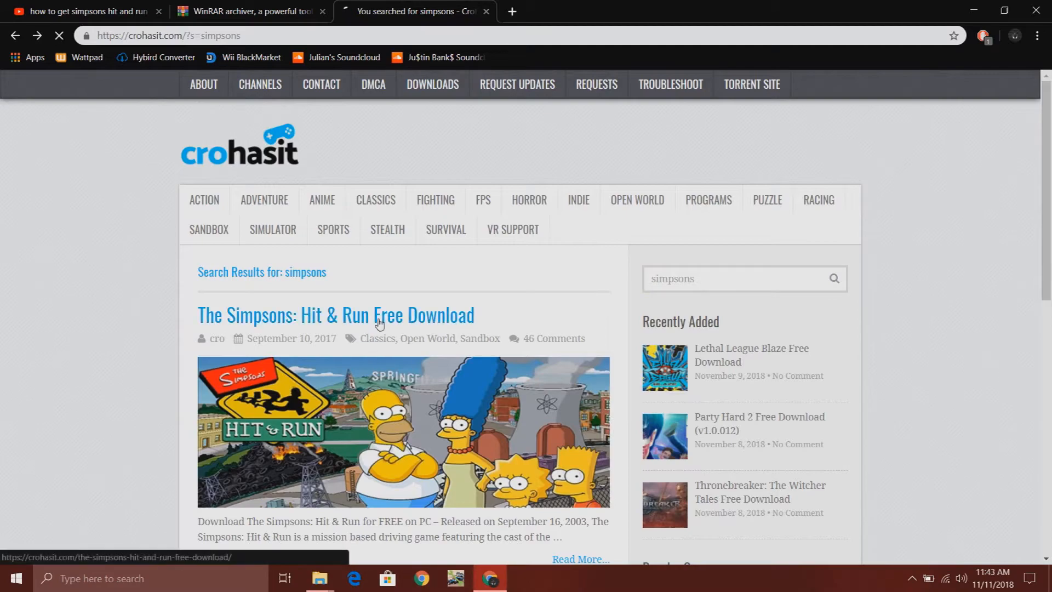
Step: Open 'The Simpsons: Hit & Run Free Download' article and scroll down to its DOWNLOAD buttons
click(335, 314)
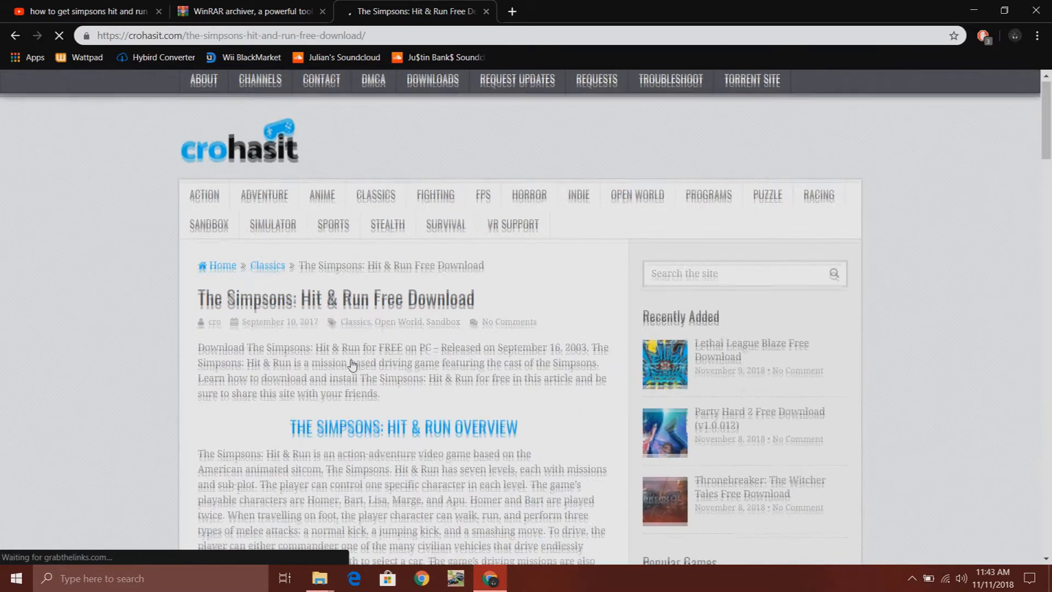
scroll(down, 3)
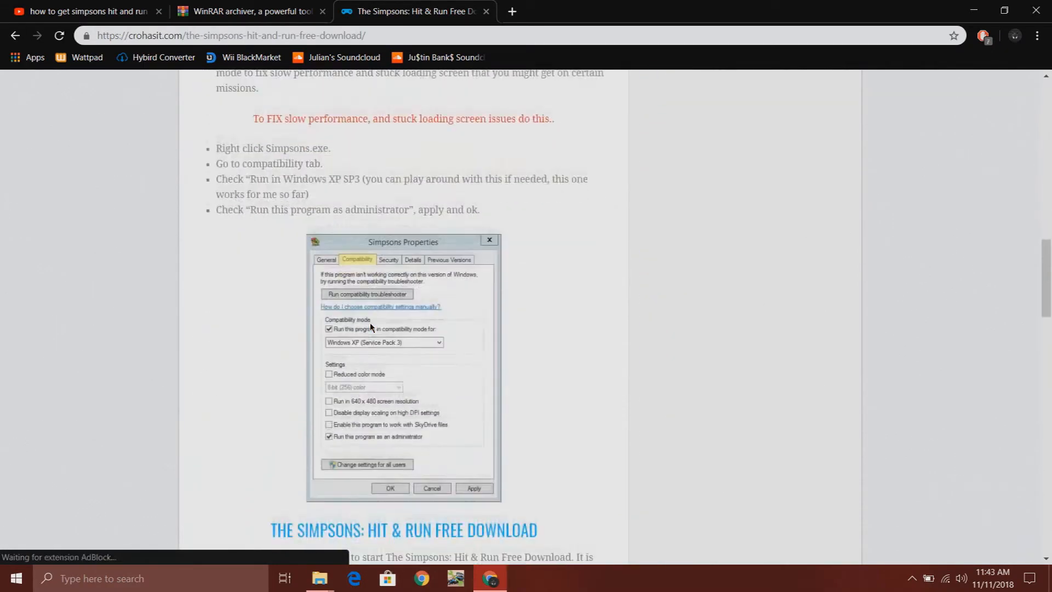
scroll(down, 3)
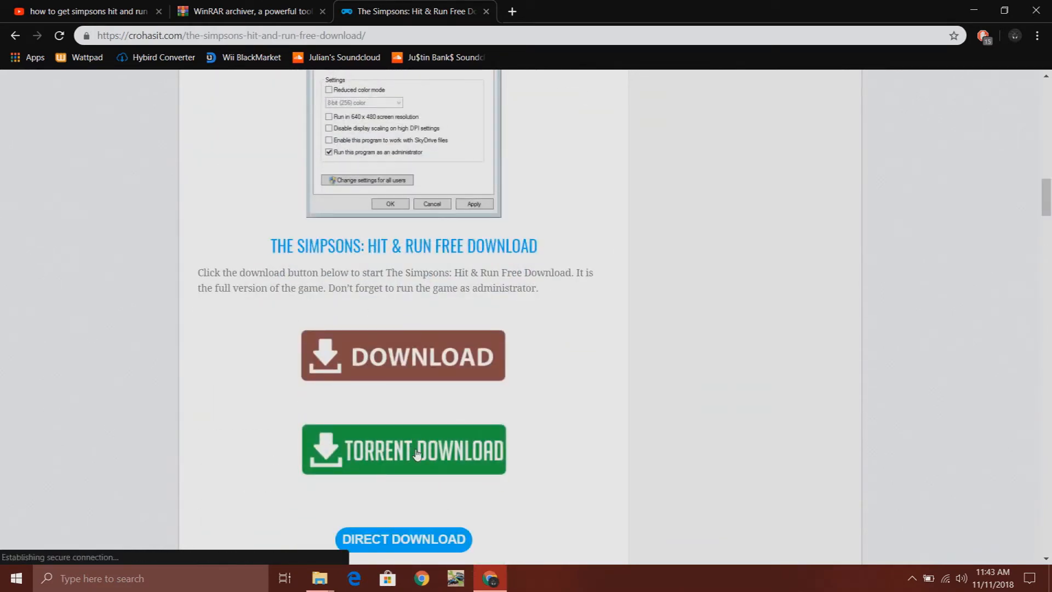
mouse_move(403, 357)
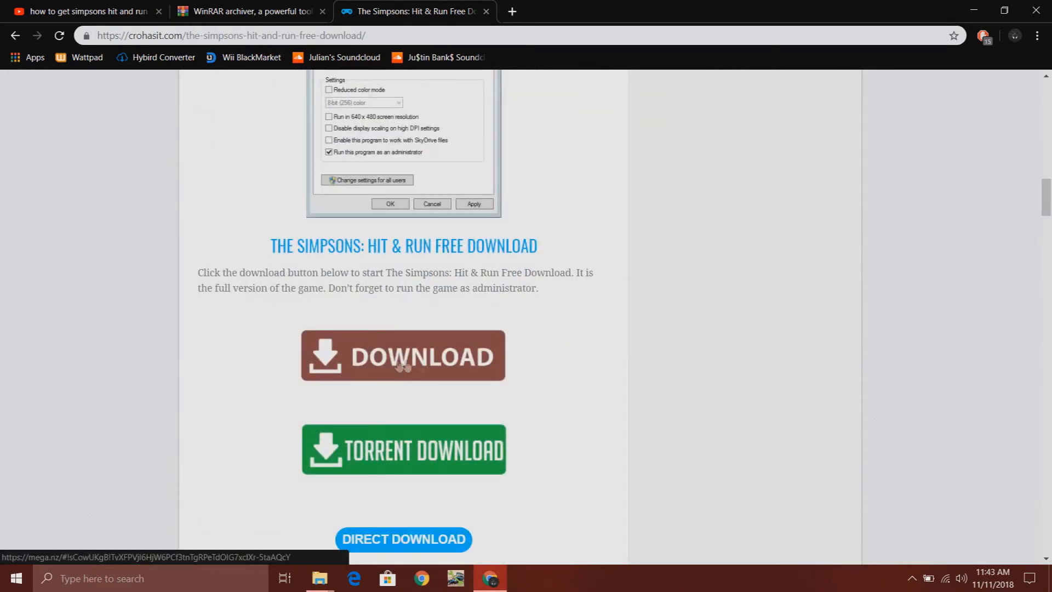
scroll(down, 3)
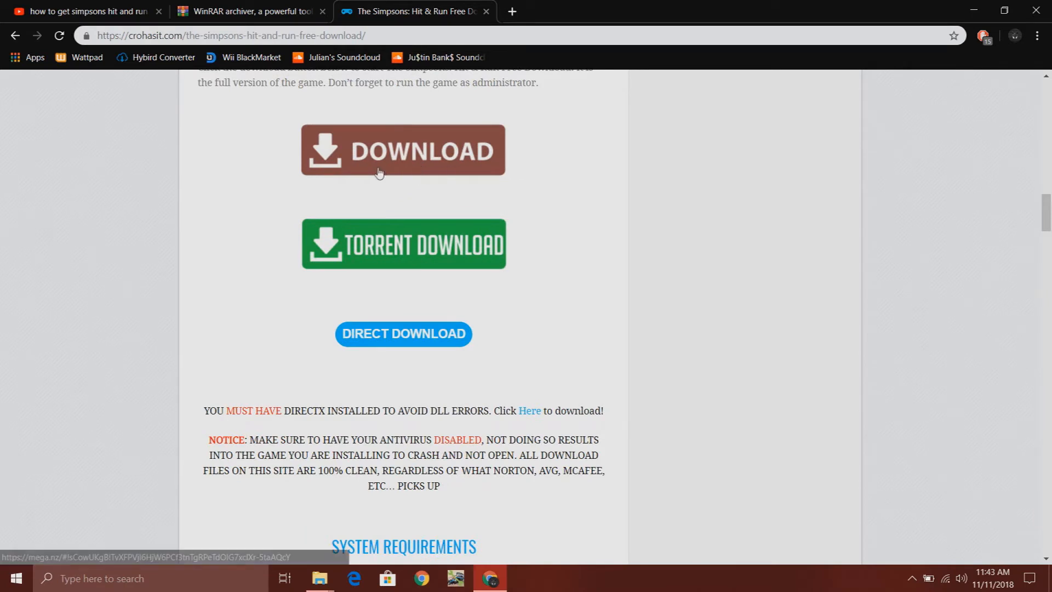
mouse_move(403, 334)
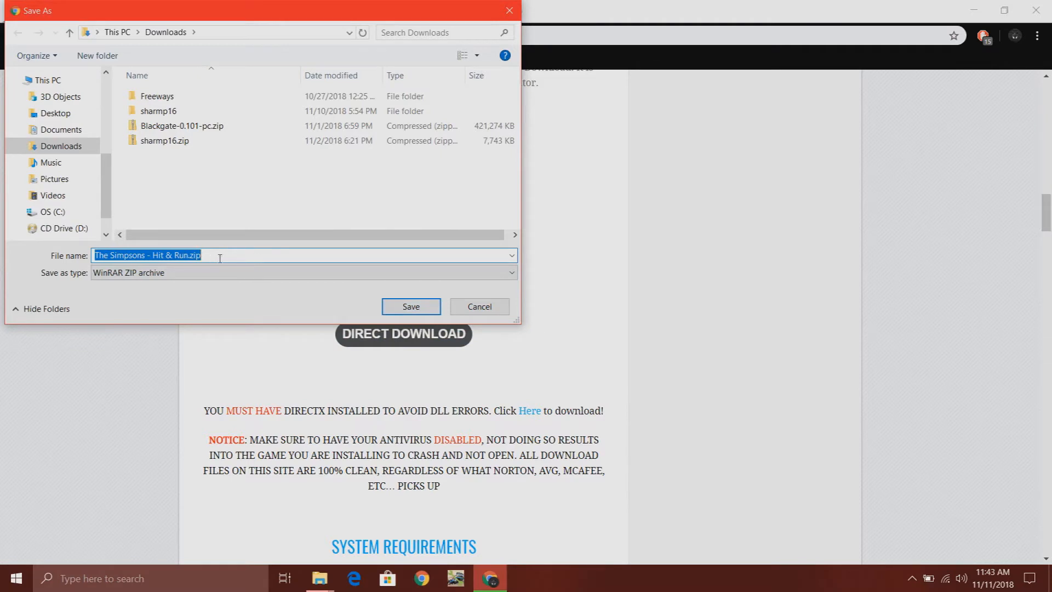
mouse_move(303, 276)
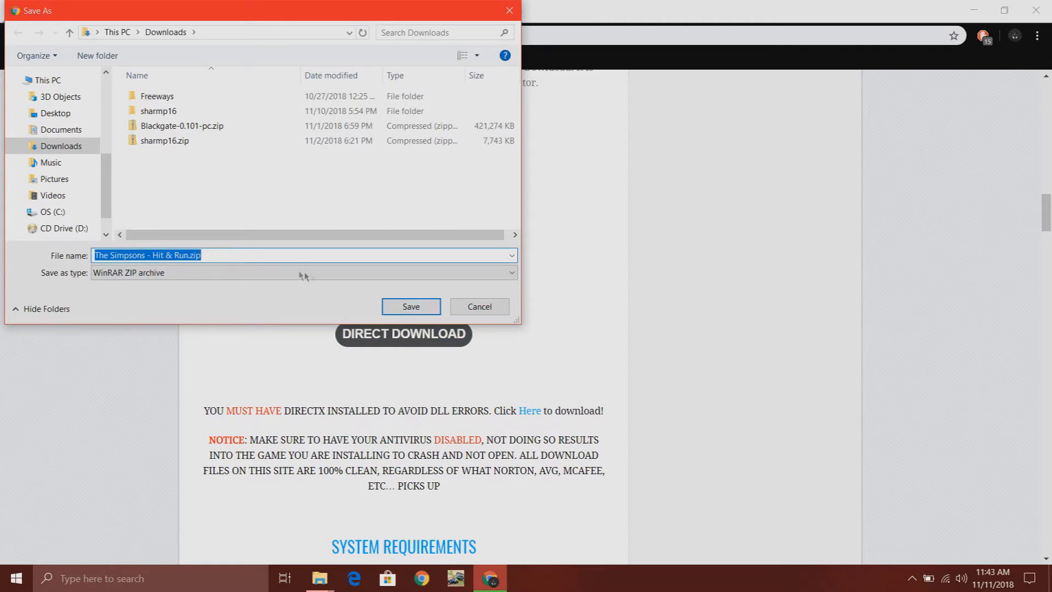
Step: Save 'The Simpsons - Hit & Run.zip' to Downloads with its default name
click(409, 307)
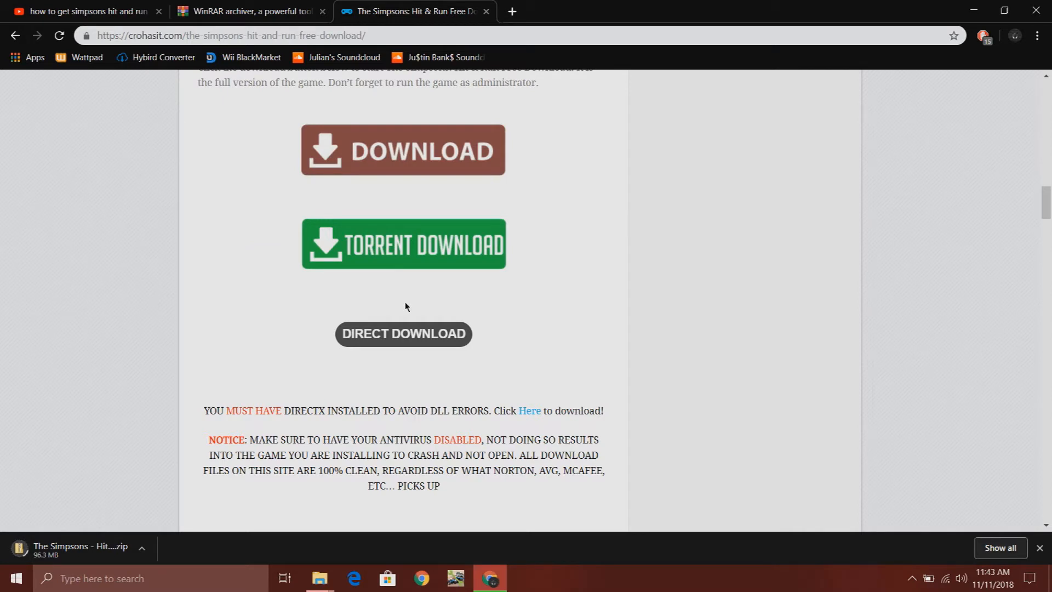
scroll(up, 3)
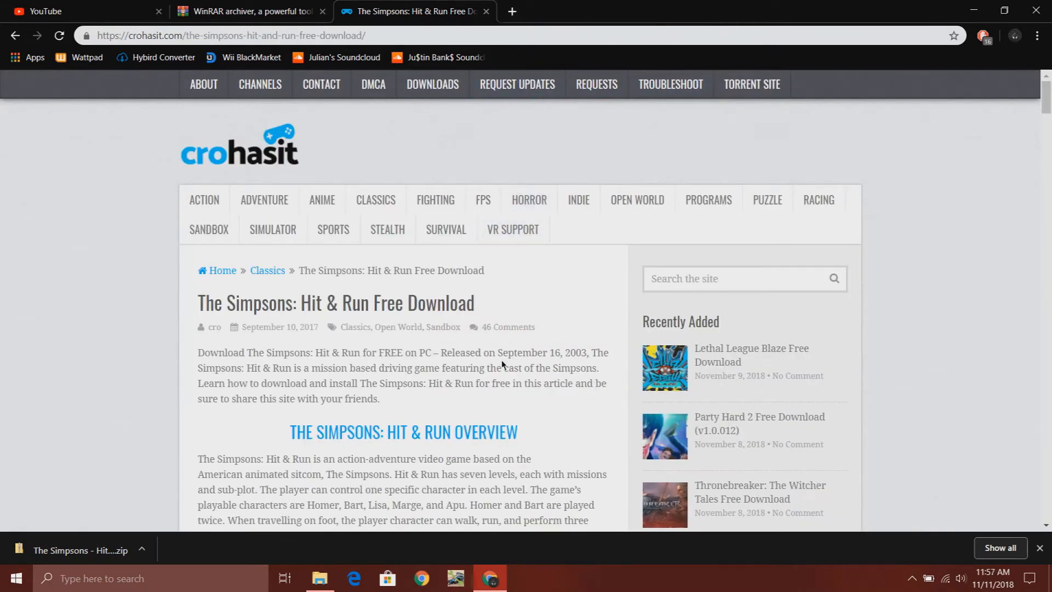
Step: Use Show in folder on the downloaded Simpsons zip in Chrome's download bar
scroll(down, 3)
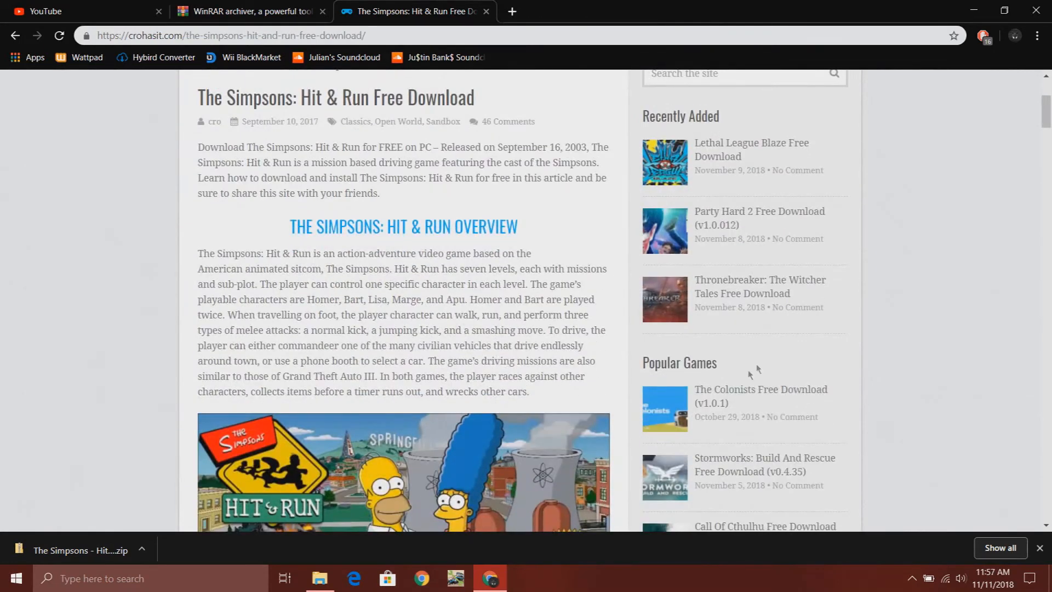
click(140, 549)
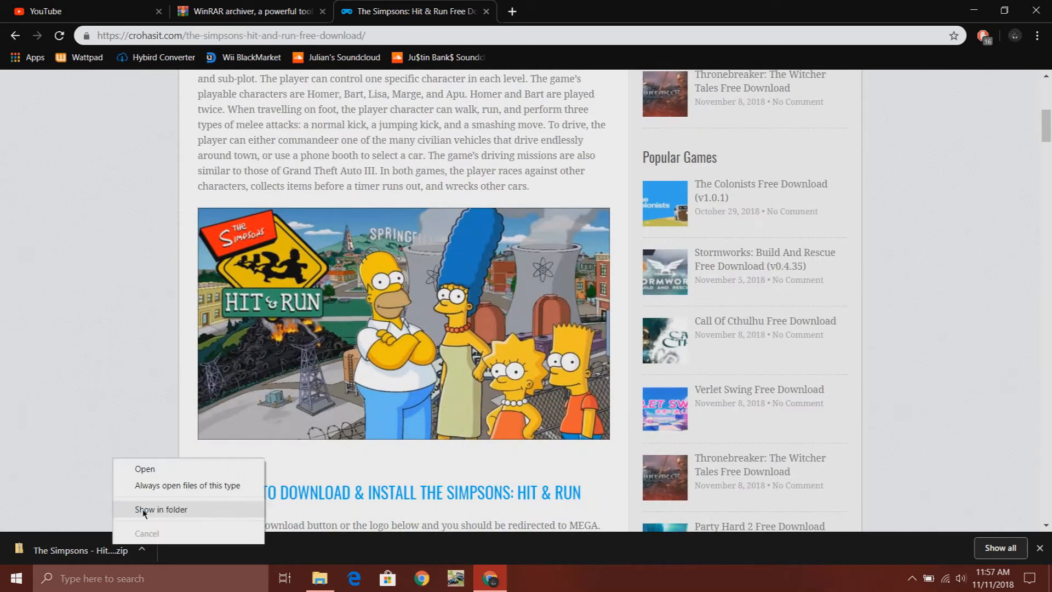
click(161, 509)
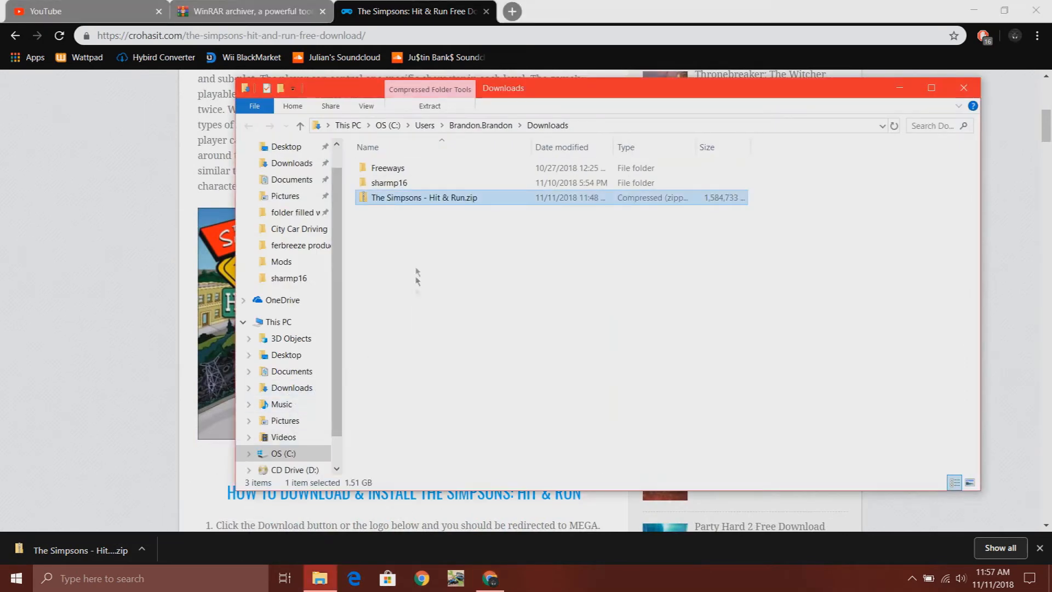
mouse_move(421, 200)
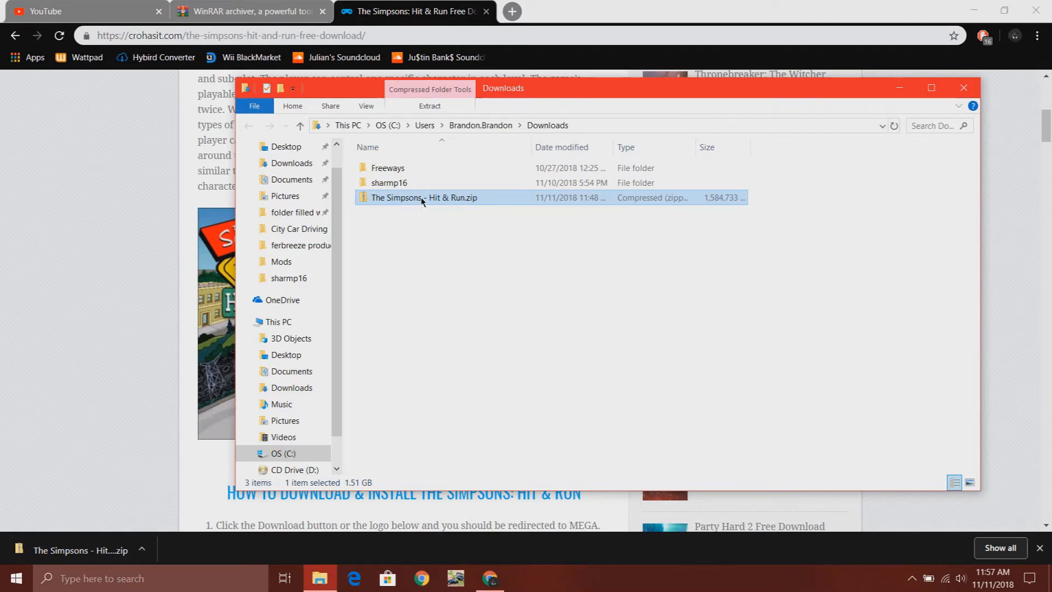
Step: Extract The Simpsons - Hit & Run.zip to 'The Simpsons - Hit & Run\' from its context menu
right_click(423, 197)
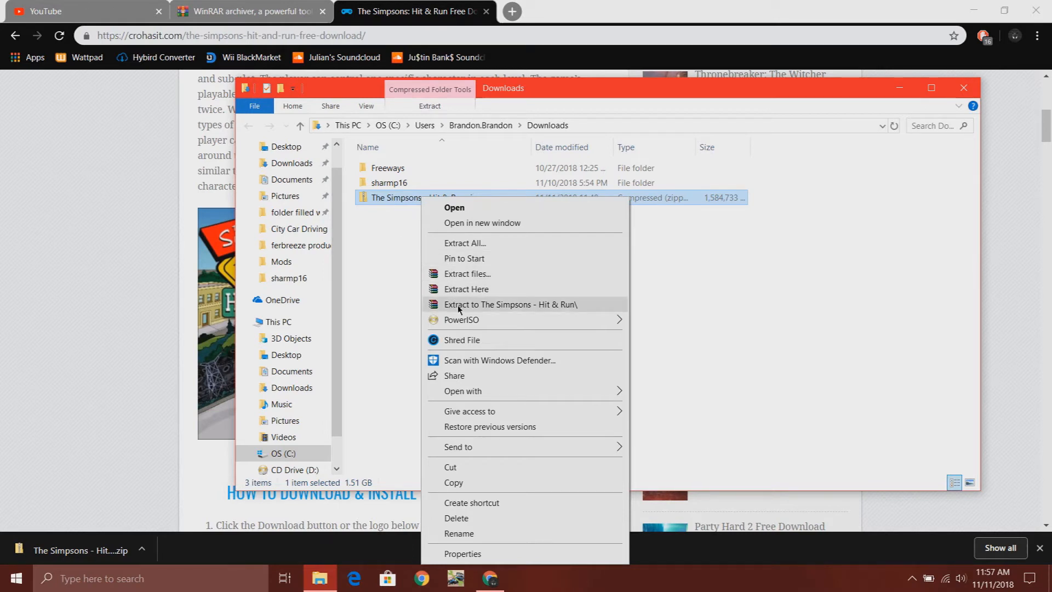
mouse_move(465, 311)
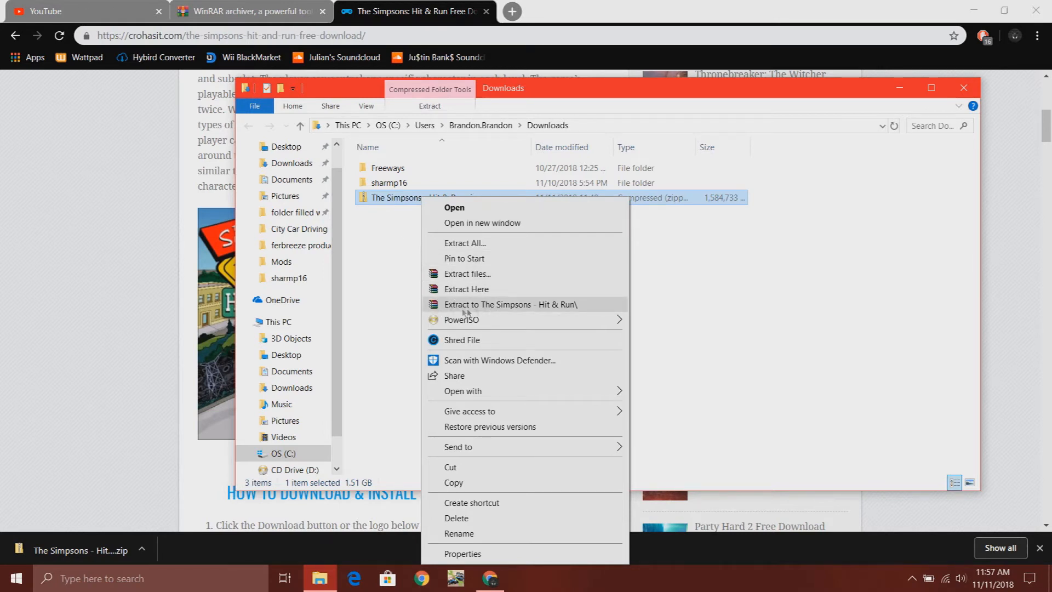
mouse_move(493, 308)
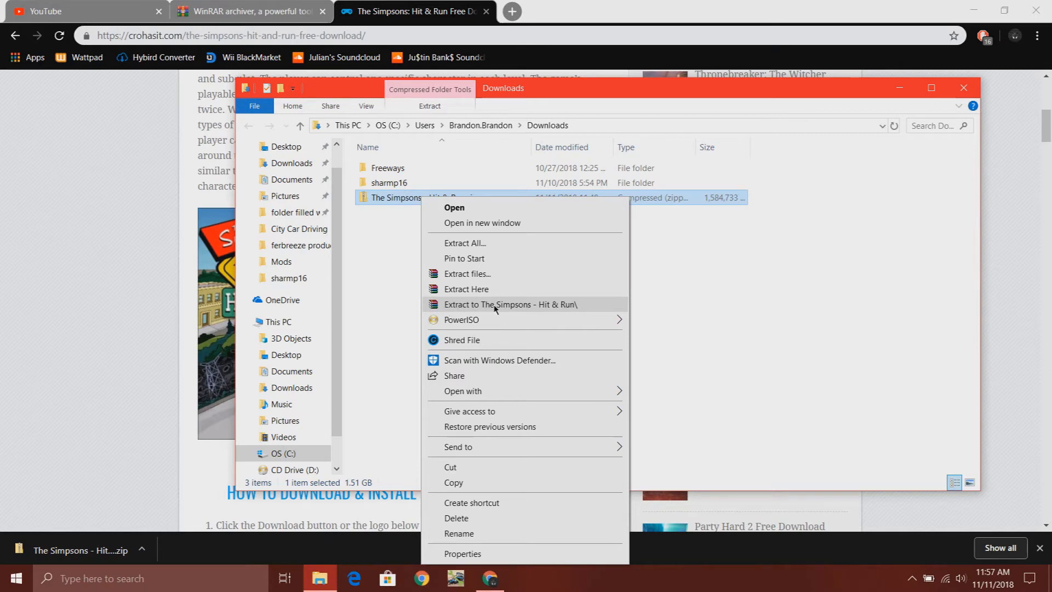
mouse_move(557, 307)
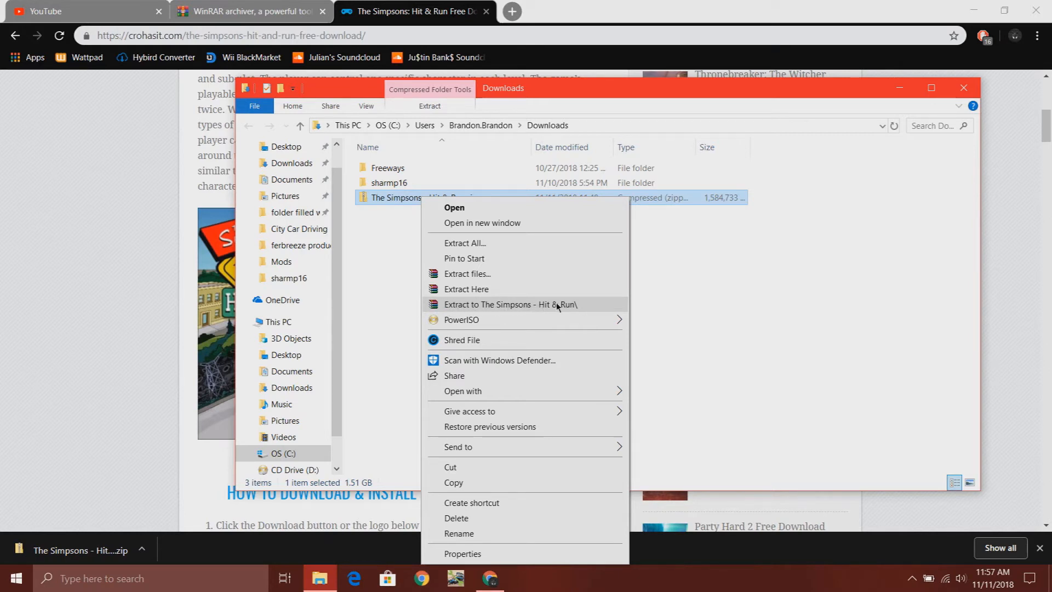
click(510, 304)
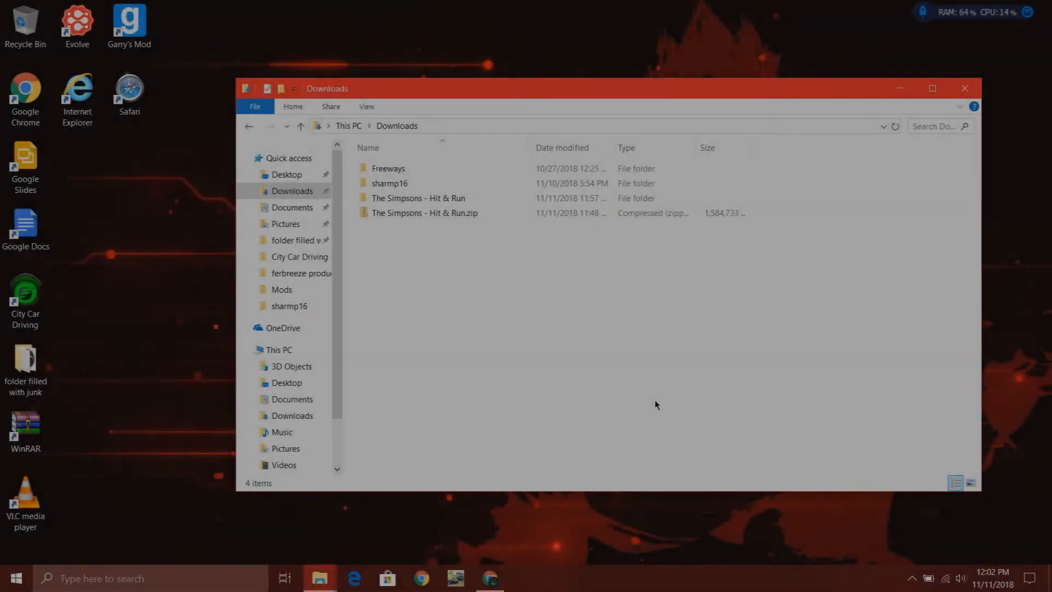
mouse_move(440, 250)
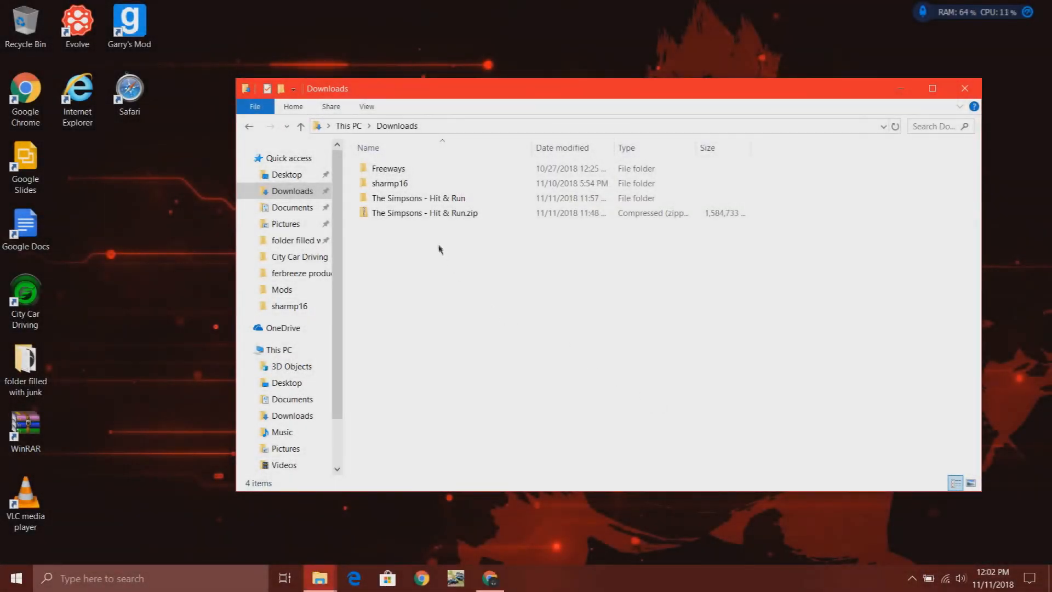
Step: Open The Simpsons - Hit & Run folder and its inner folder, then select Simpsons.exe
double_click(418, 197)
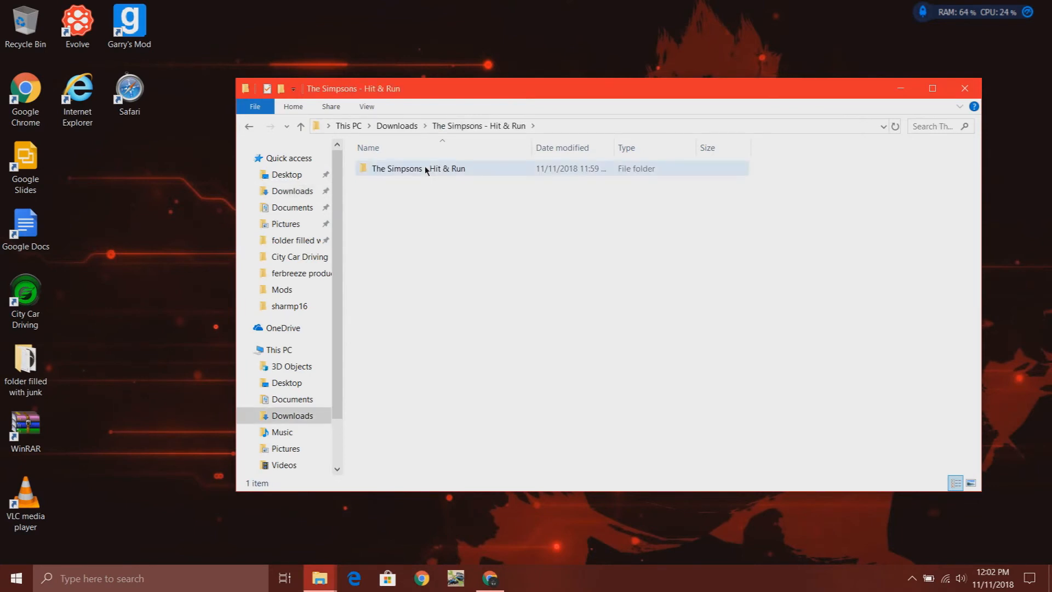
double_click(418, 168)
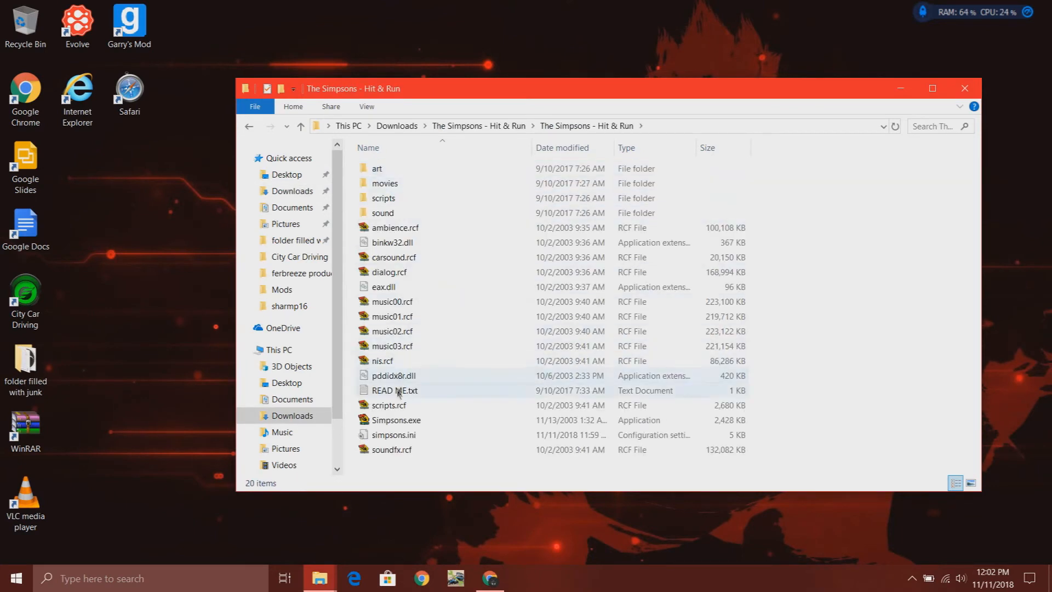
click(395, 419)
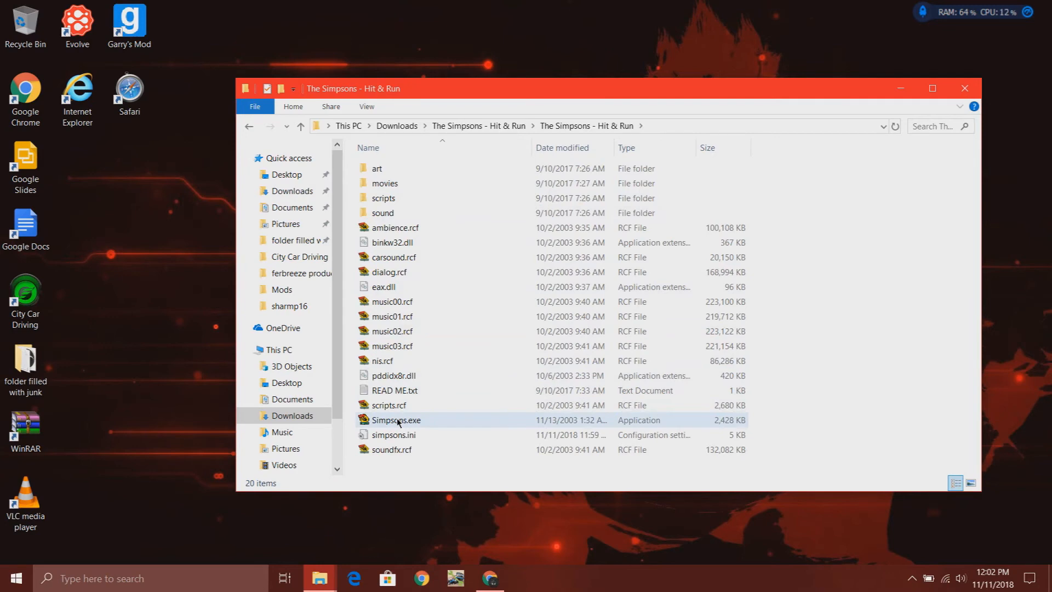
click(397, 419)
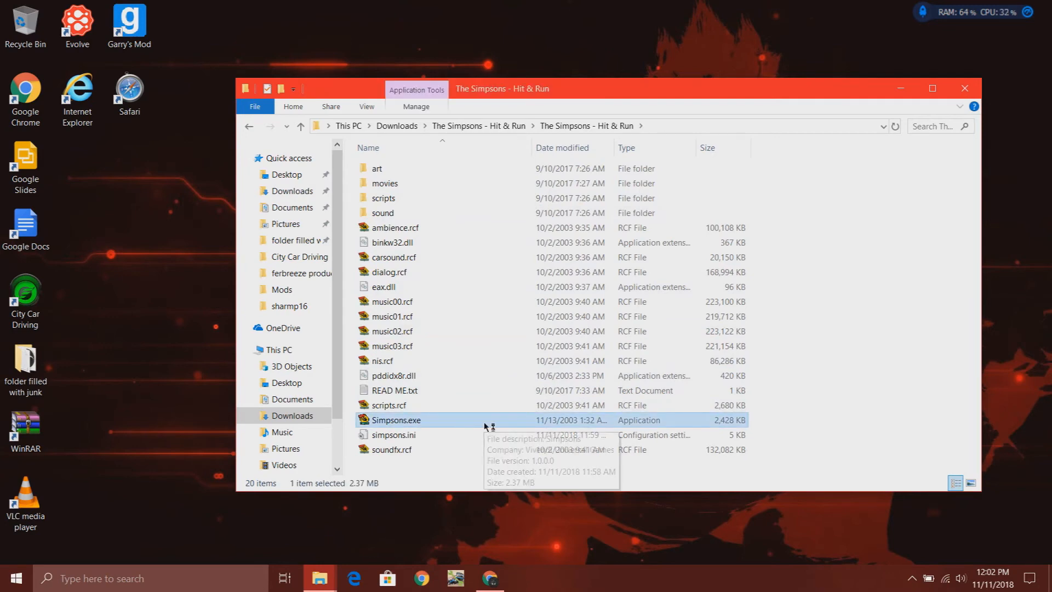